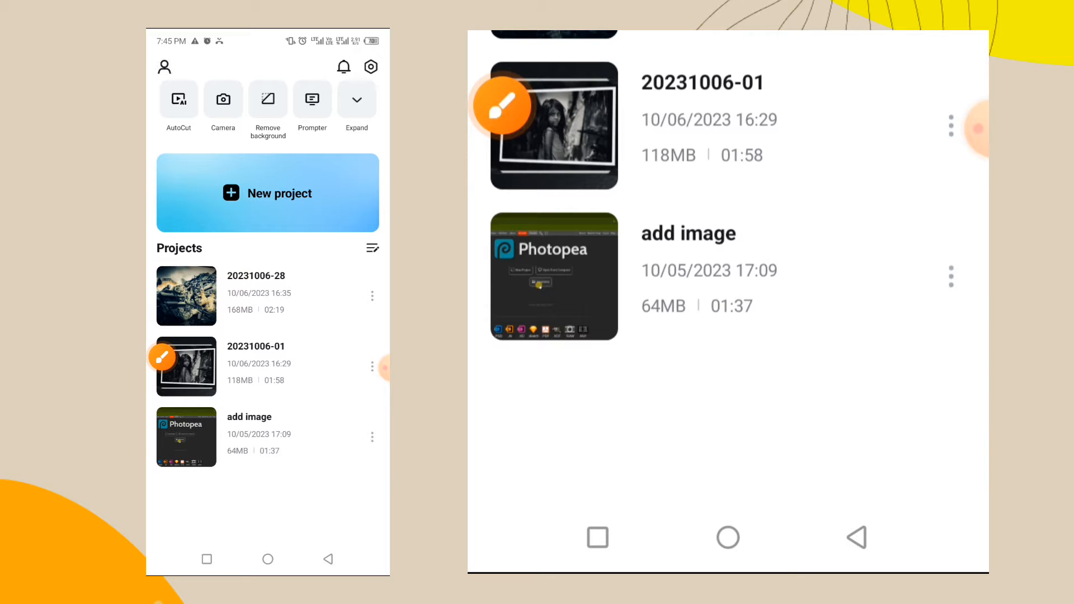
Step: Start a new CapCut project, opening the media picker for footage
left_click(267, 193)
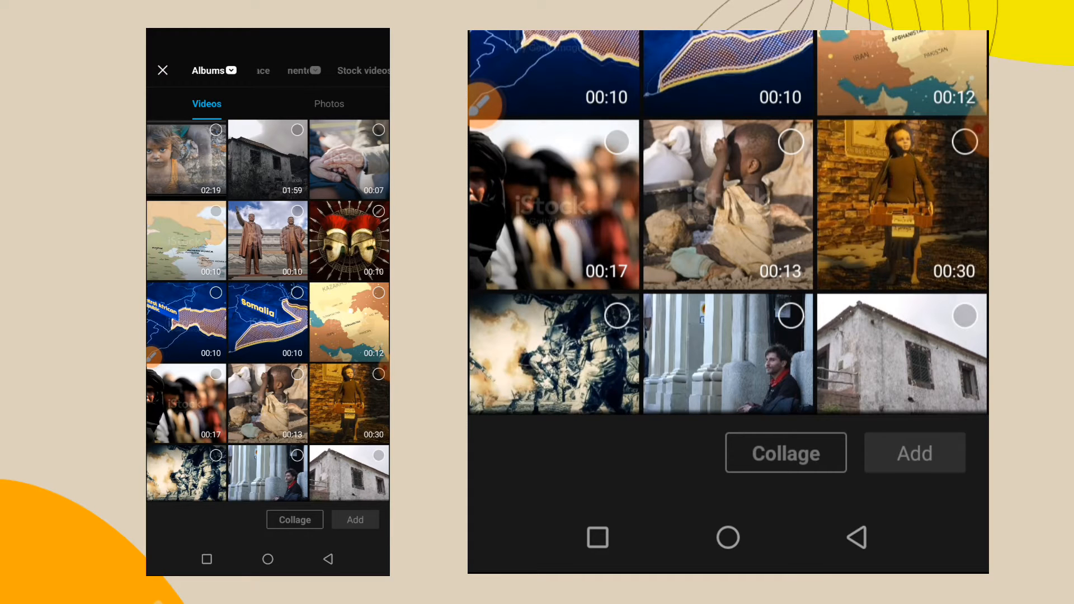
Step: Select the 00:09 talking-head clip from the gallery and add it to the timeline
scroll("down", 3)
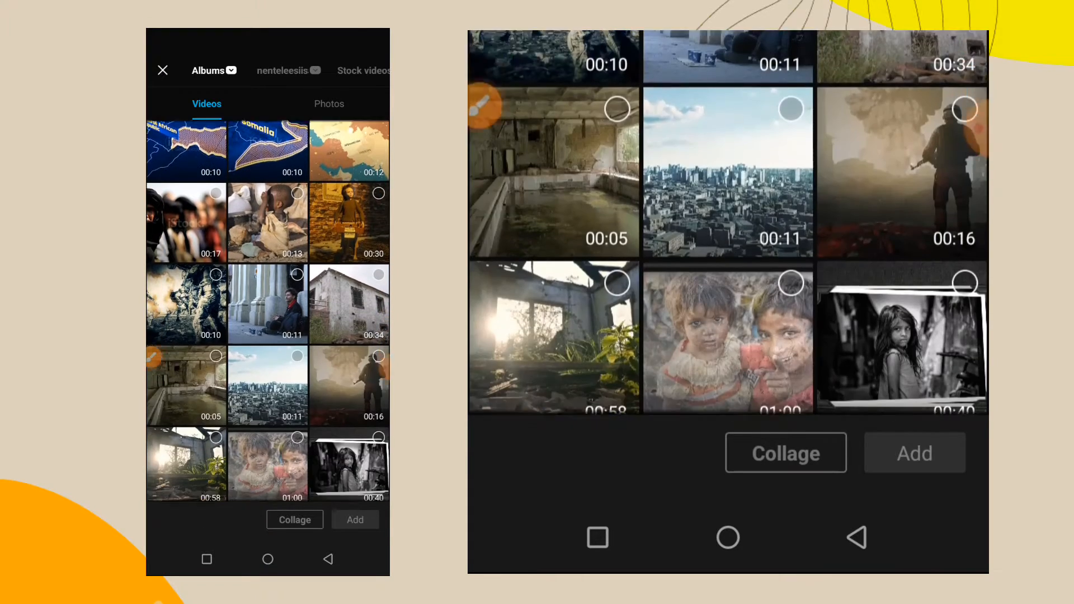
scroll("down", 3)
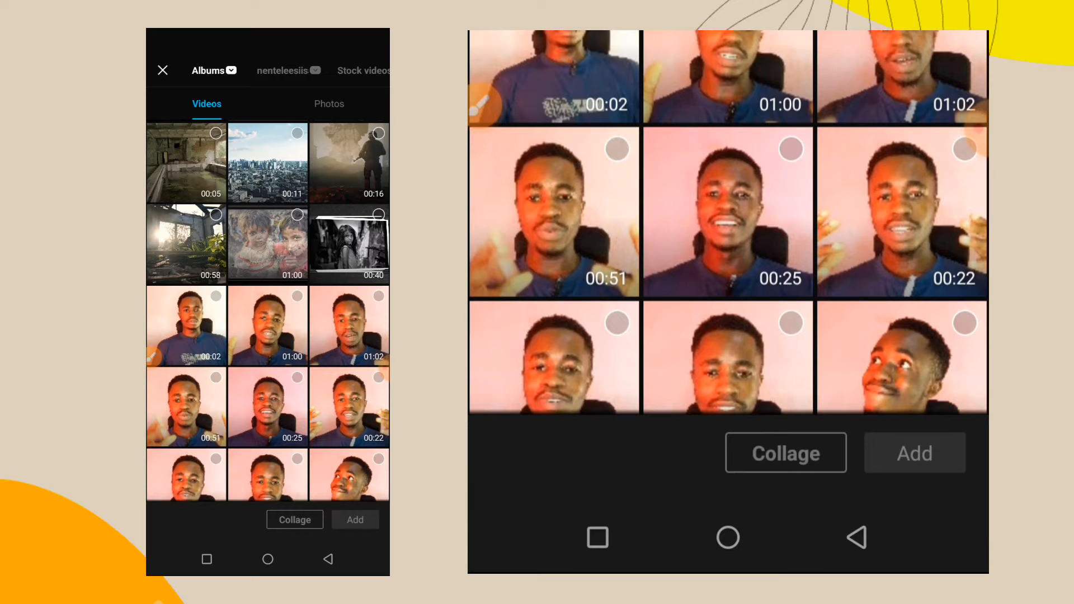
scroll("down", 3)
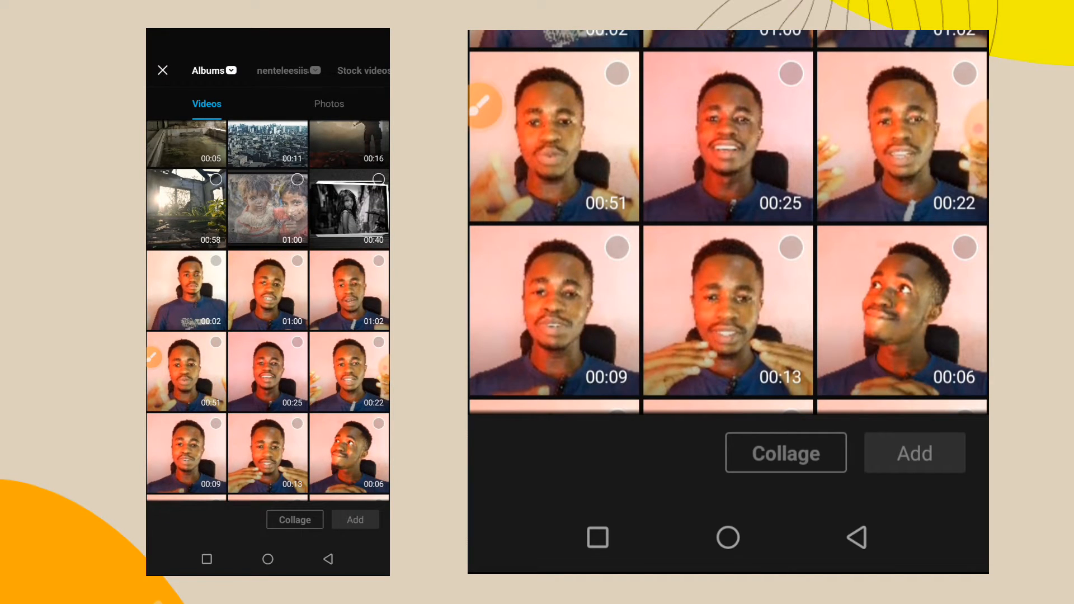
left_click(184, 372)
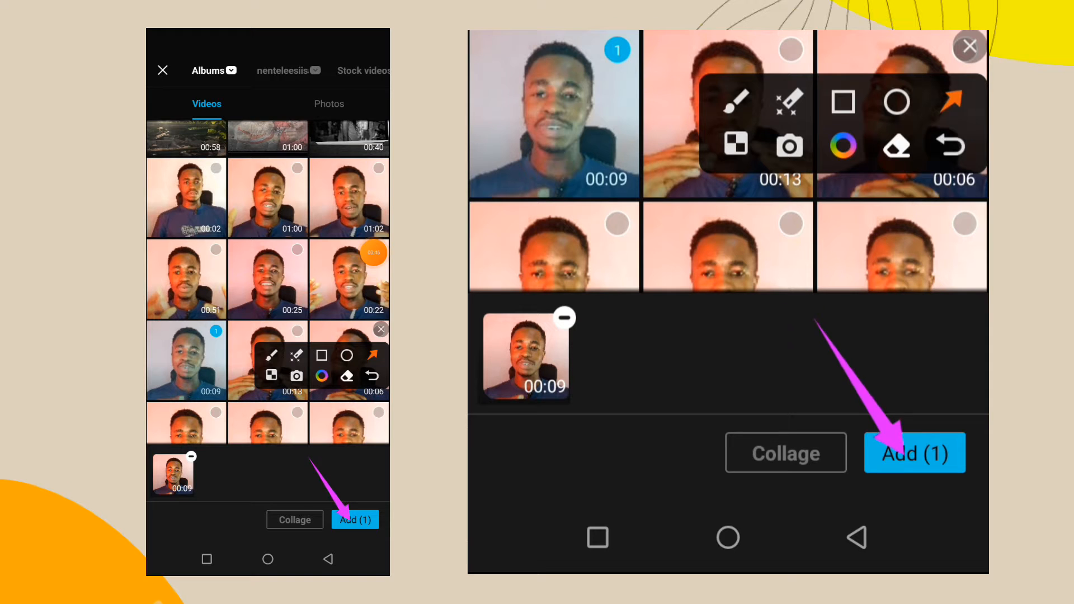
left_click(914, 453)
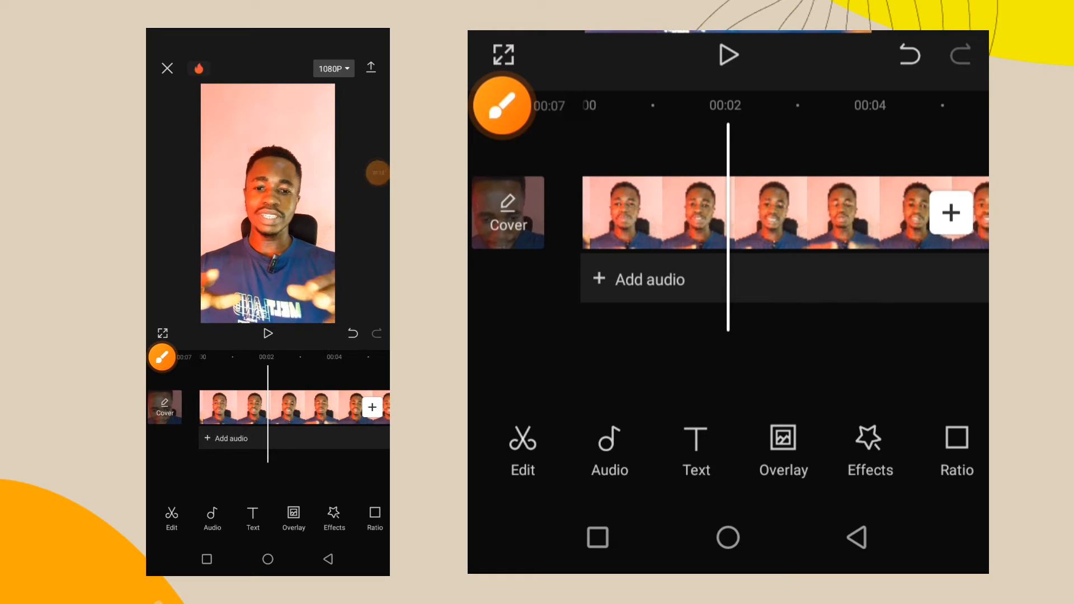
Step: Open the Overlay section from the editor toolbar for the talking-head clip
left_click(502, 106)
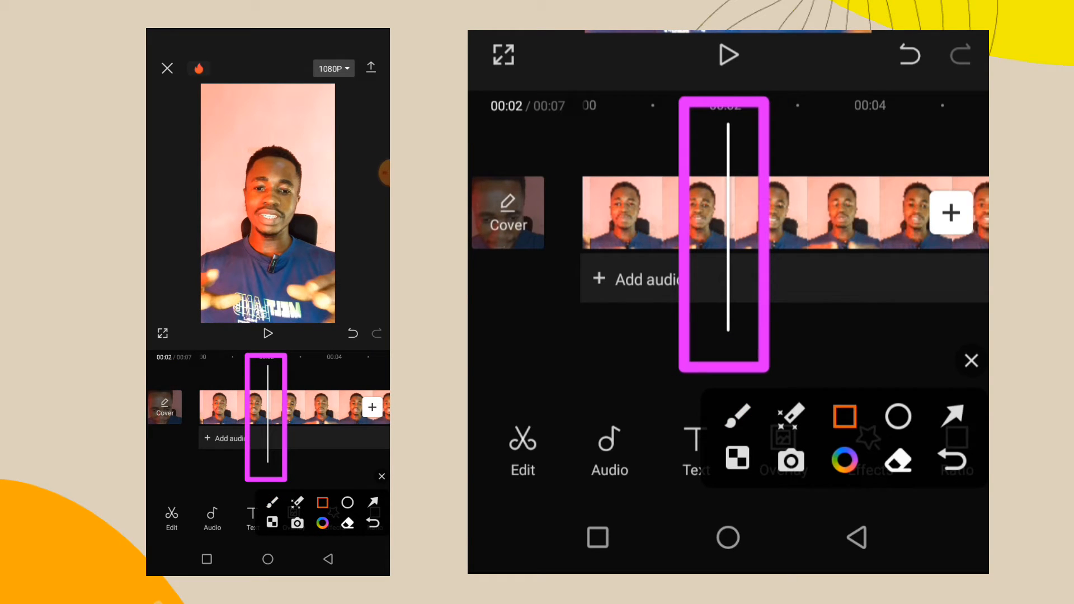
left_click(951, 416)
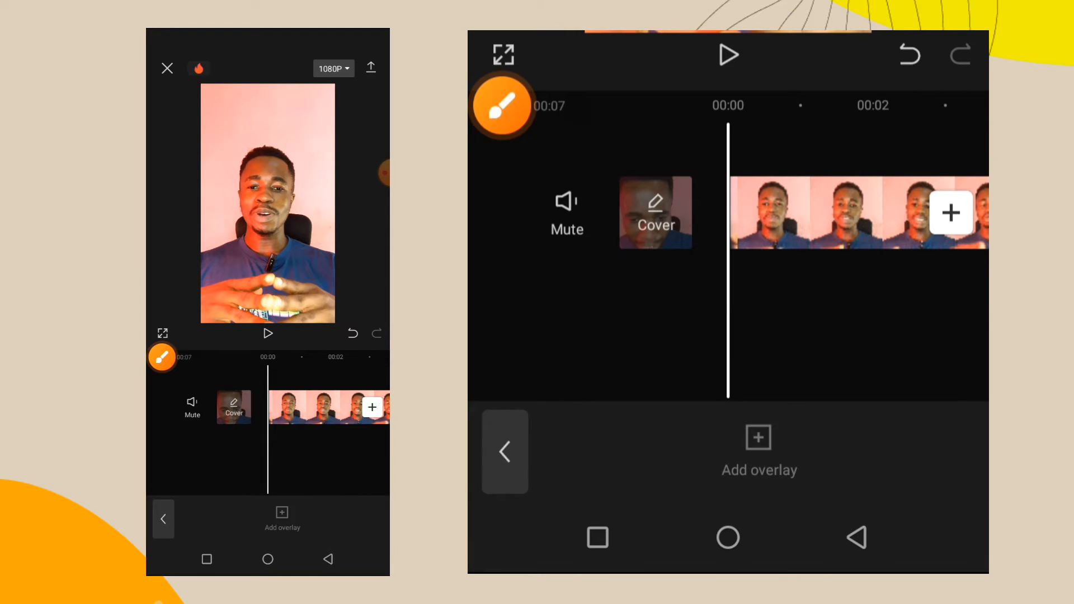
Step: Start adding an overlay and browse the Download album's videos in the media picker
left_click(757, 437)
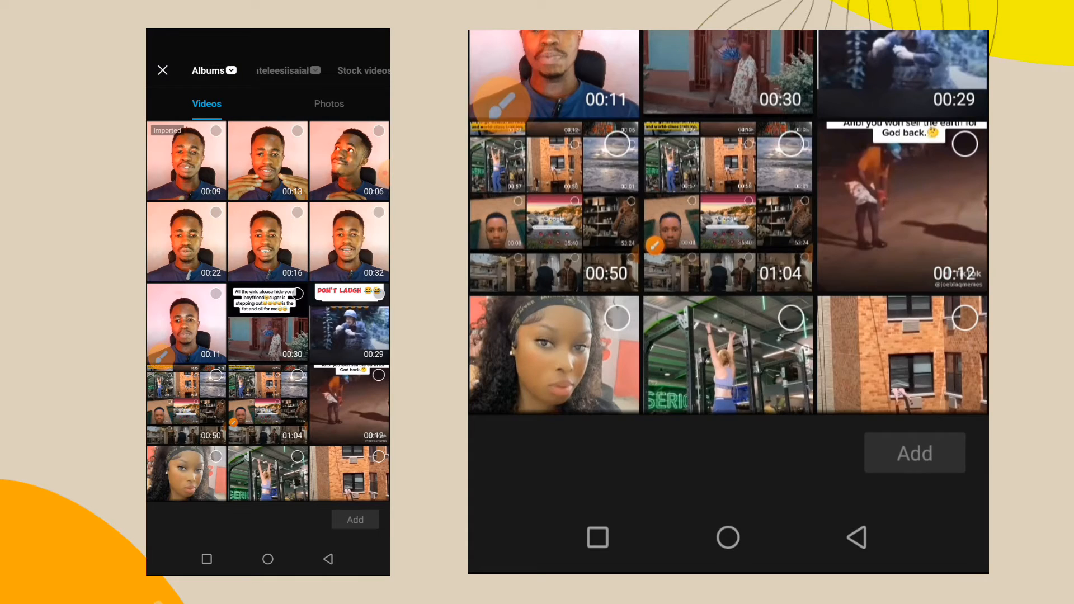
left_click(233, 69)
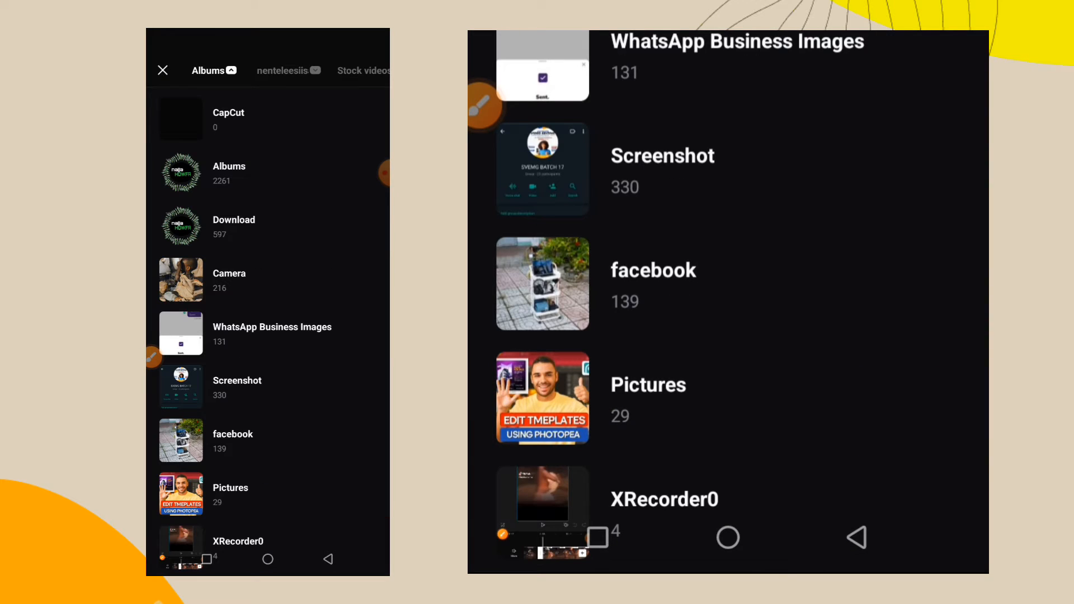
left_click(234, 226)
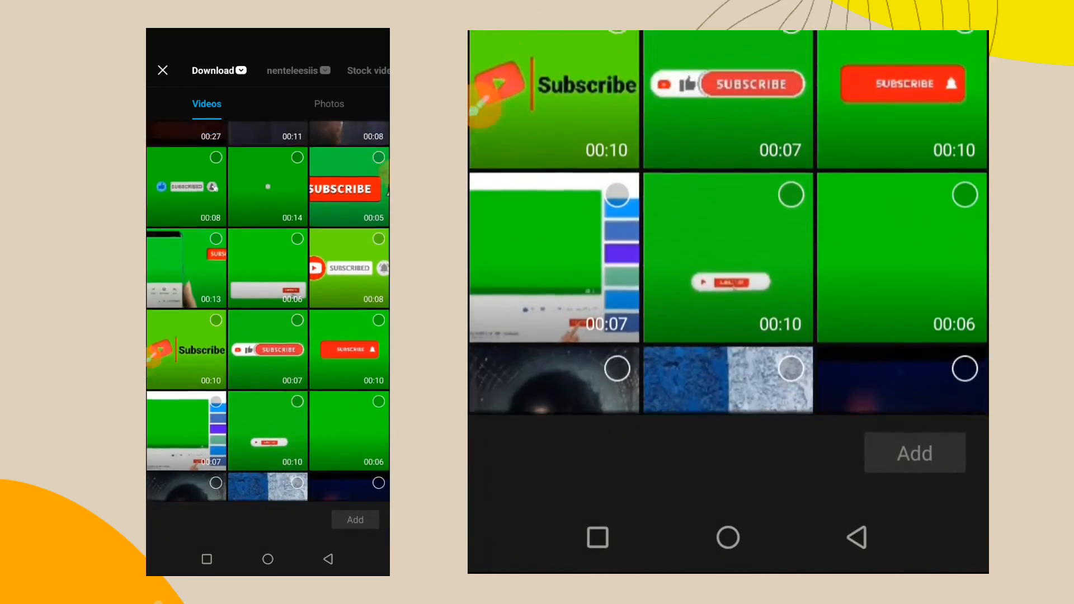
scroll("down", 3)
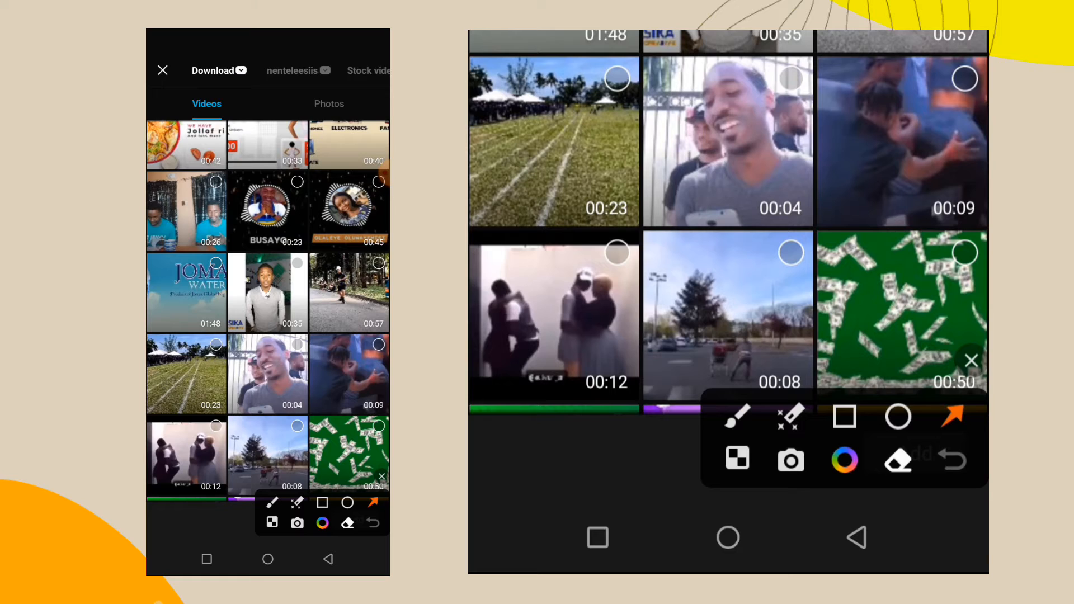
left_click(844, 417)
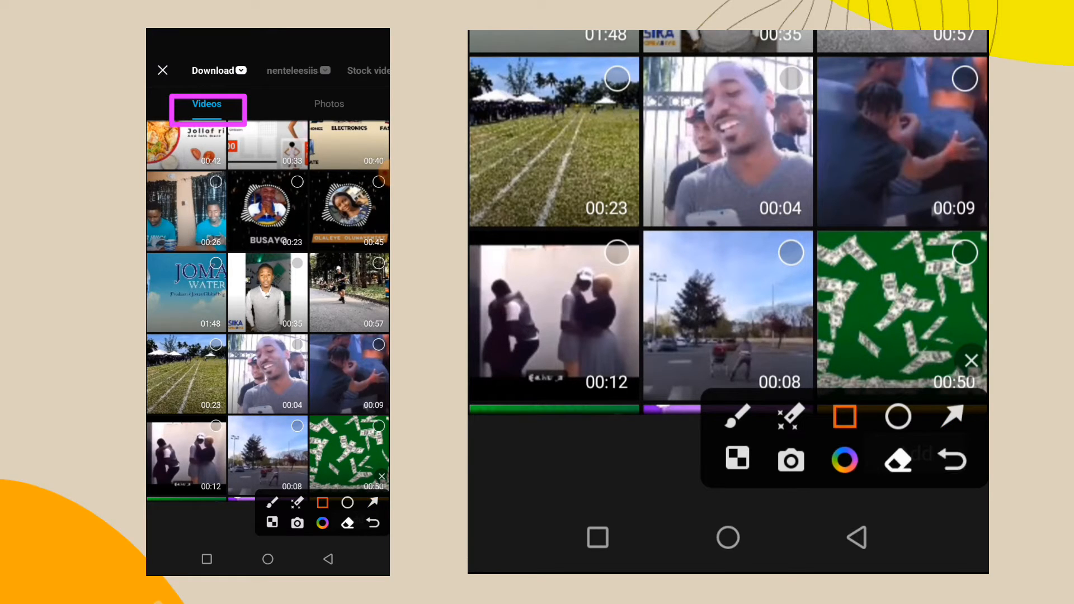
left_click(329, 103)
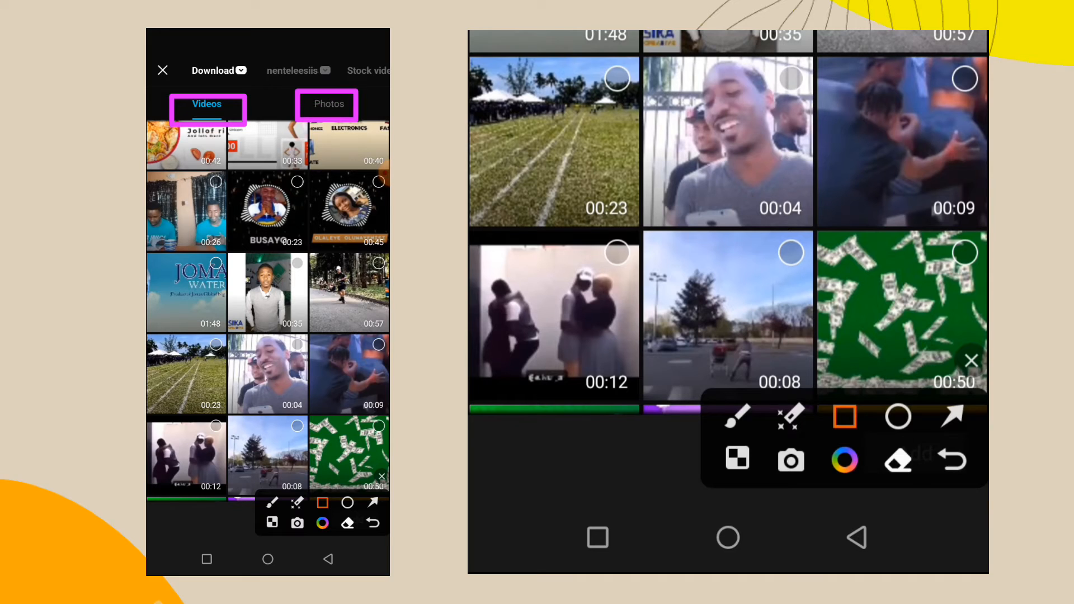
Step: Add the teal Photopea logo photo as an overlay layer above the clip
left_click(328, 103)
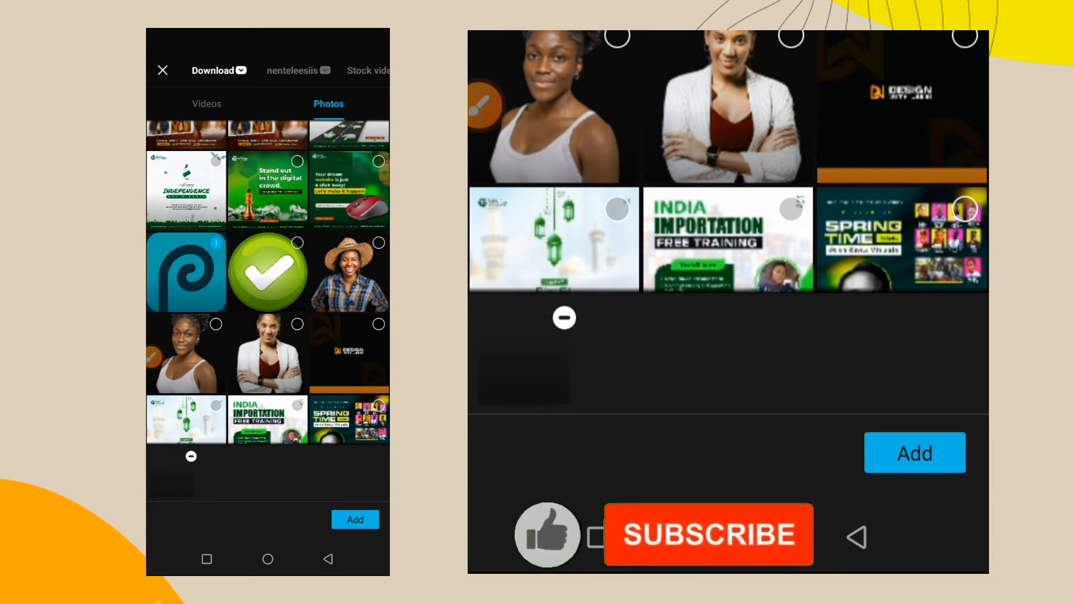
left_click(355, 519)
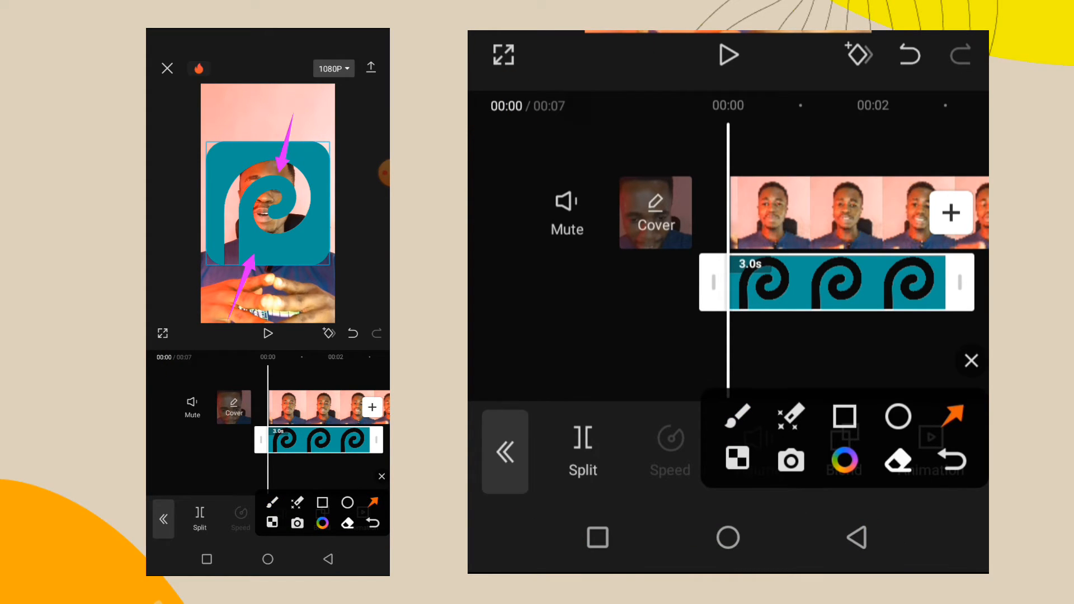
Step: Shrink the Photopea logo overlay to a small size in the middle of the frame
left_click(971, 362)
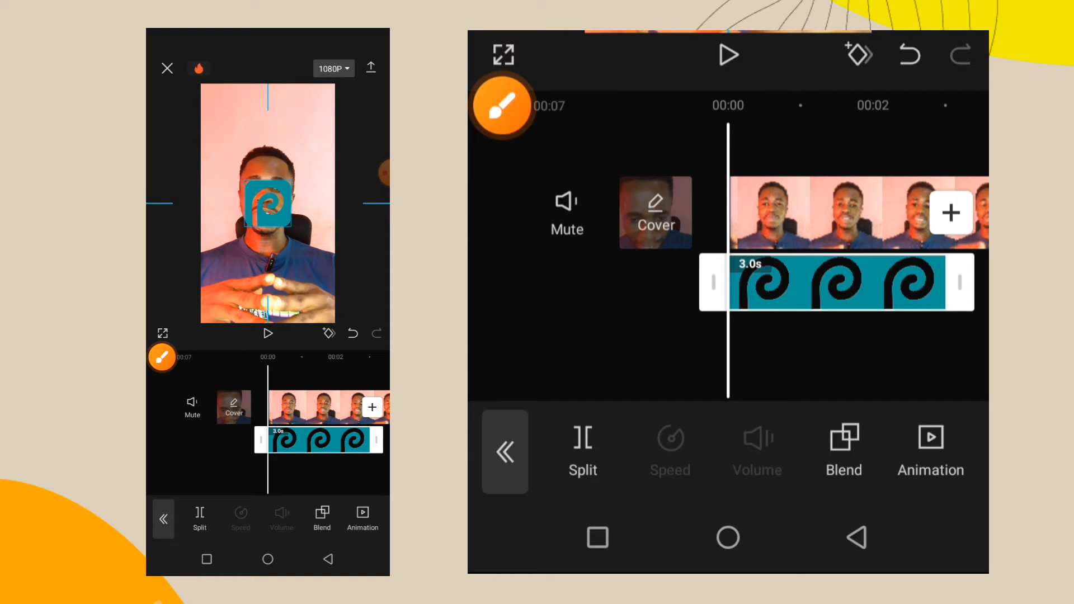